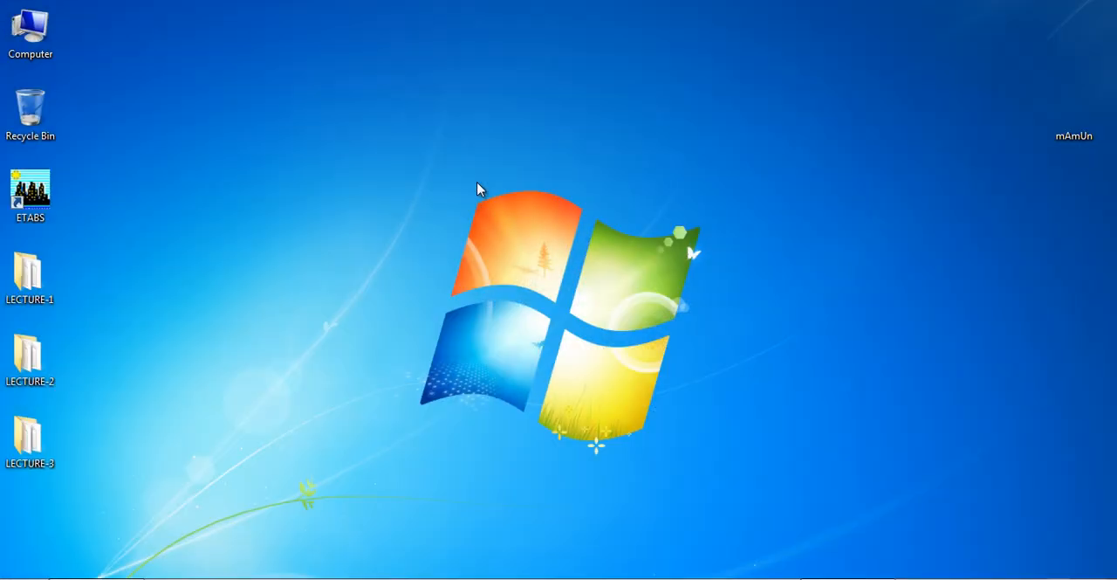
pyautogui.moveTo(478, 180)
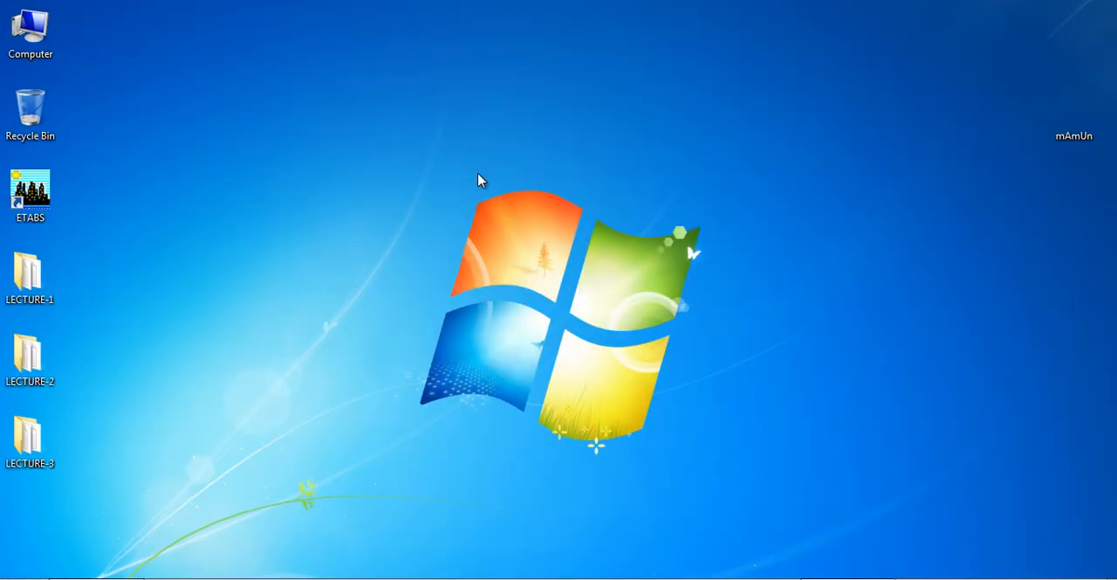
pyautogui.moveTo(349, 310)
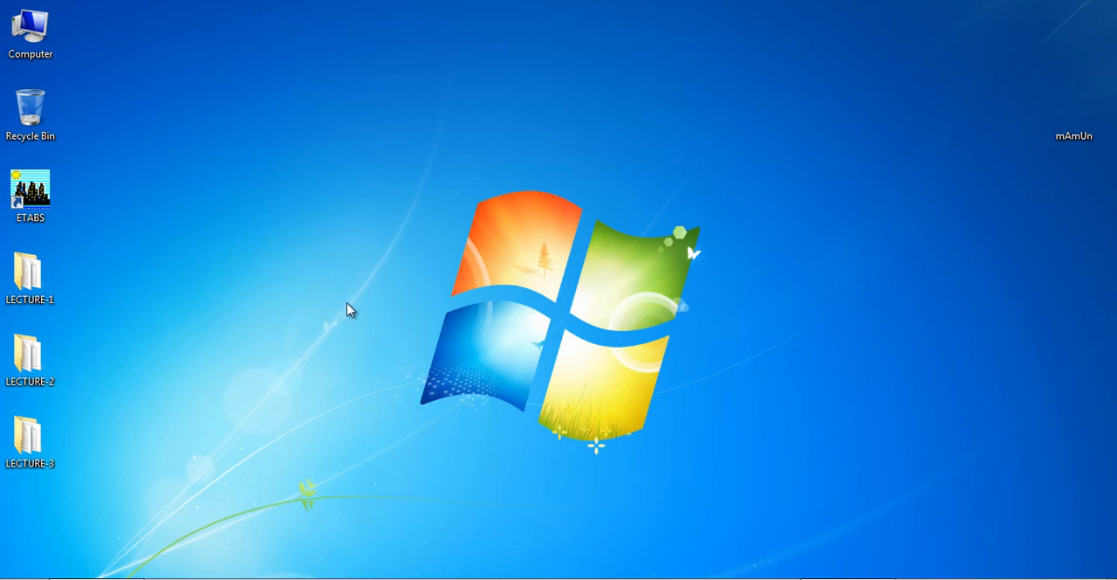
pyautogui.moveTo(184, 546)
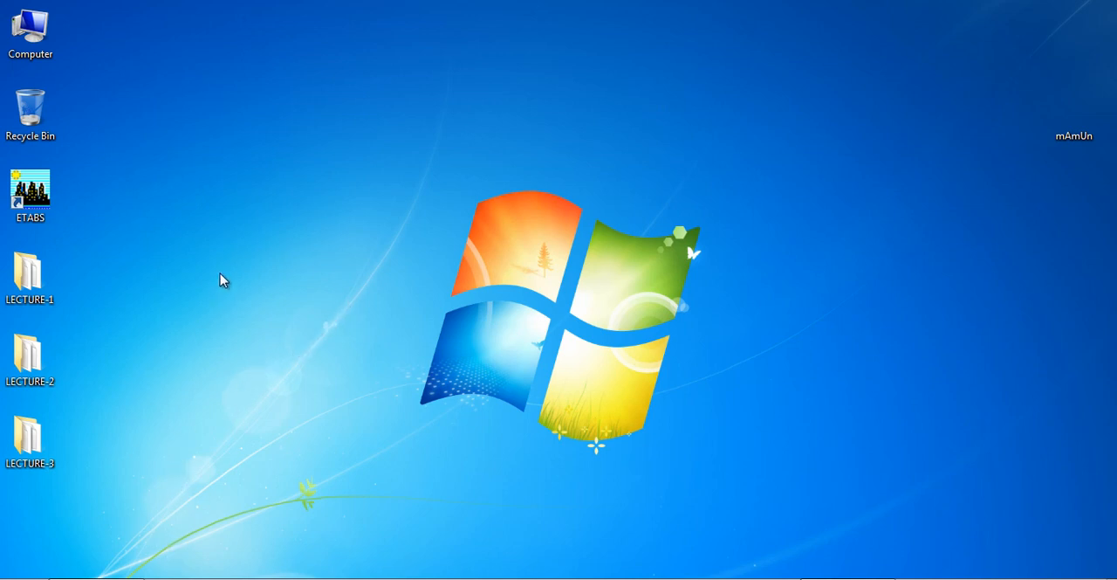
pyautogui.moveTo(240, 264)
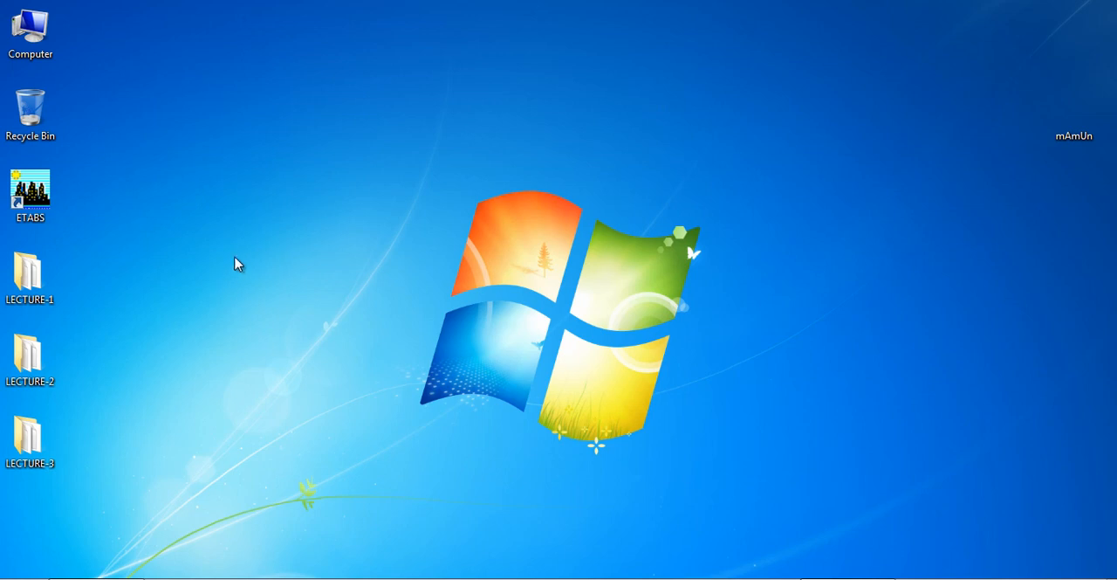
pyautogui.moveTo(244, 249)
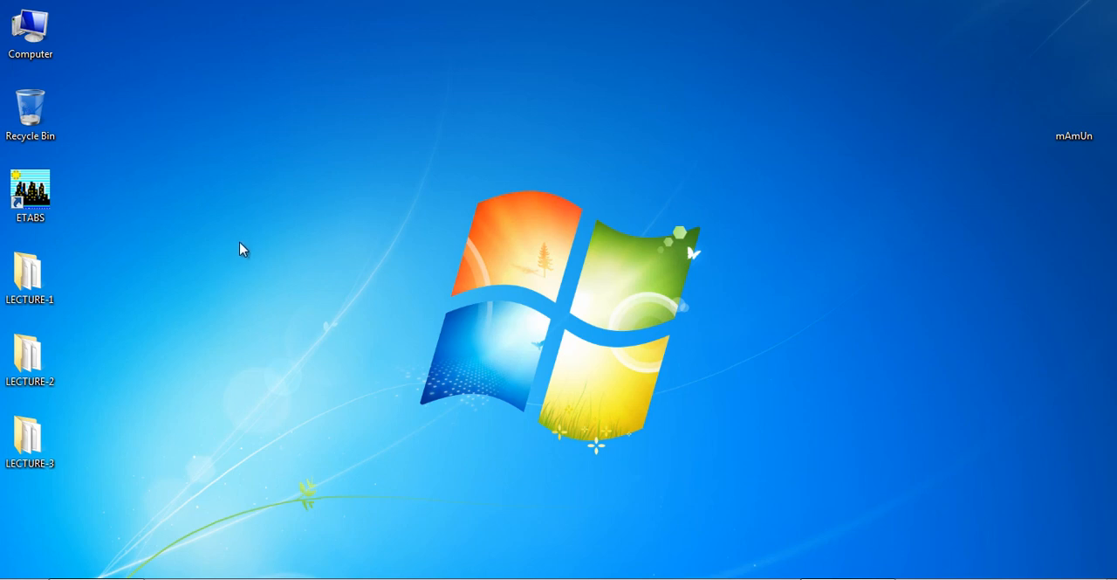
pyautogui.moveTo(186, 452)
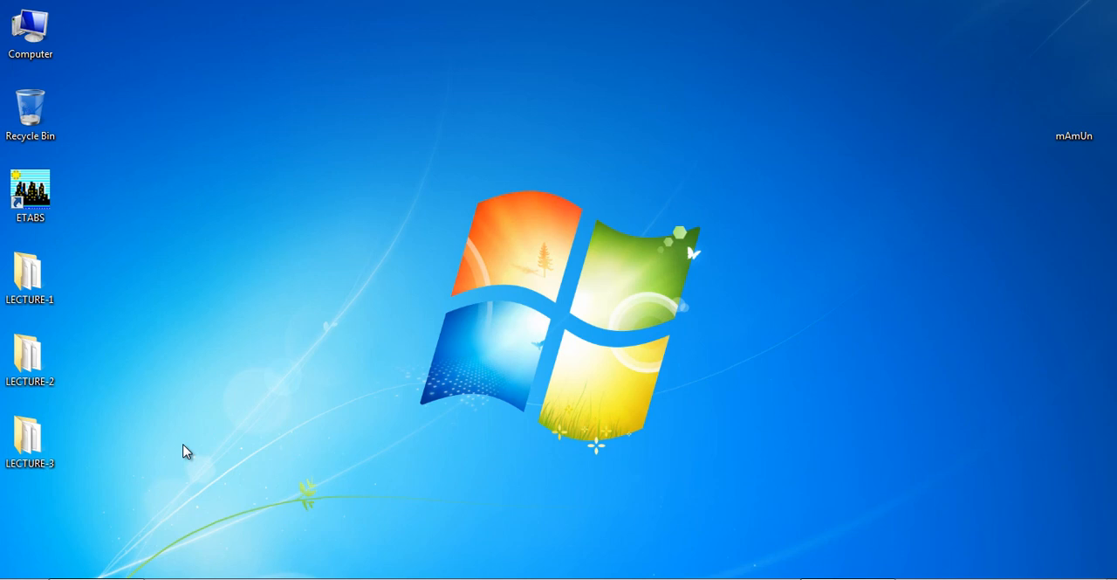
# - Open Computer from the desktop and select the Soft+Game++ (F:) drive
pyautogui.doubleClick(31, 31)
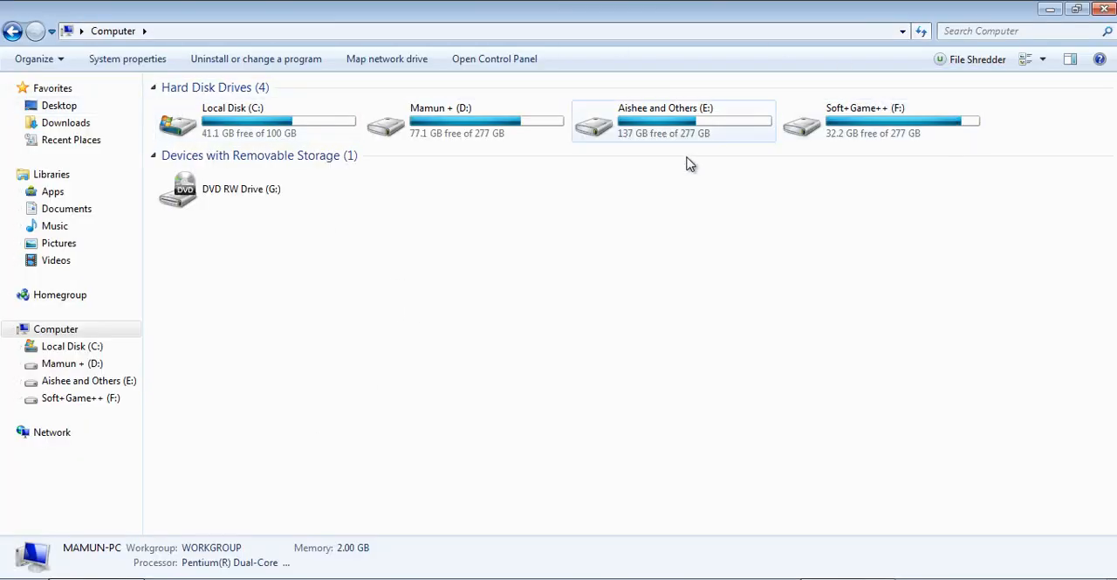
pyautogui.click(881, 120)
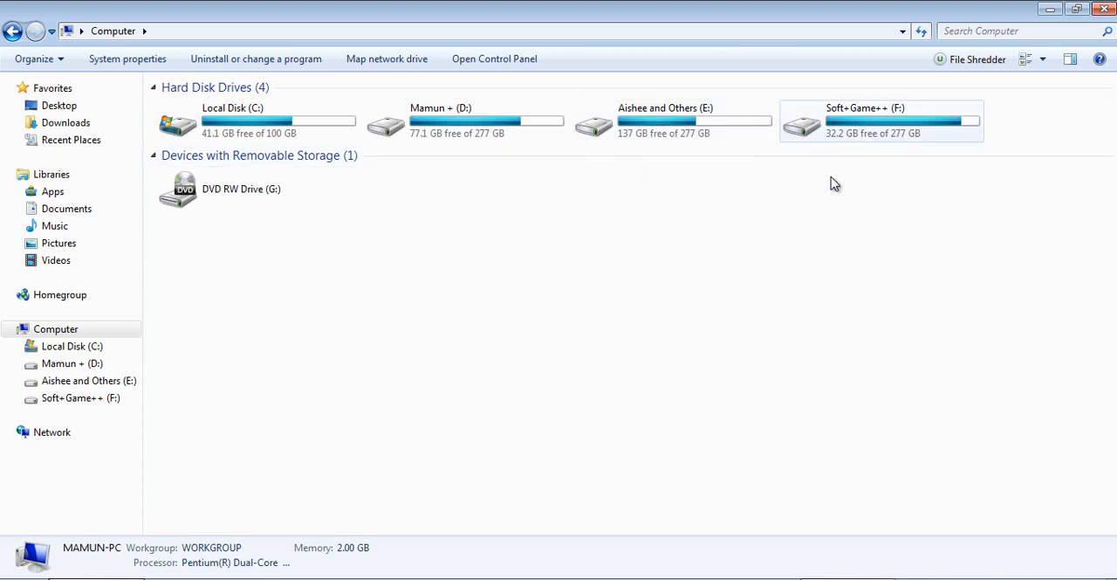
pyautogui.moveTo(856, 128)
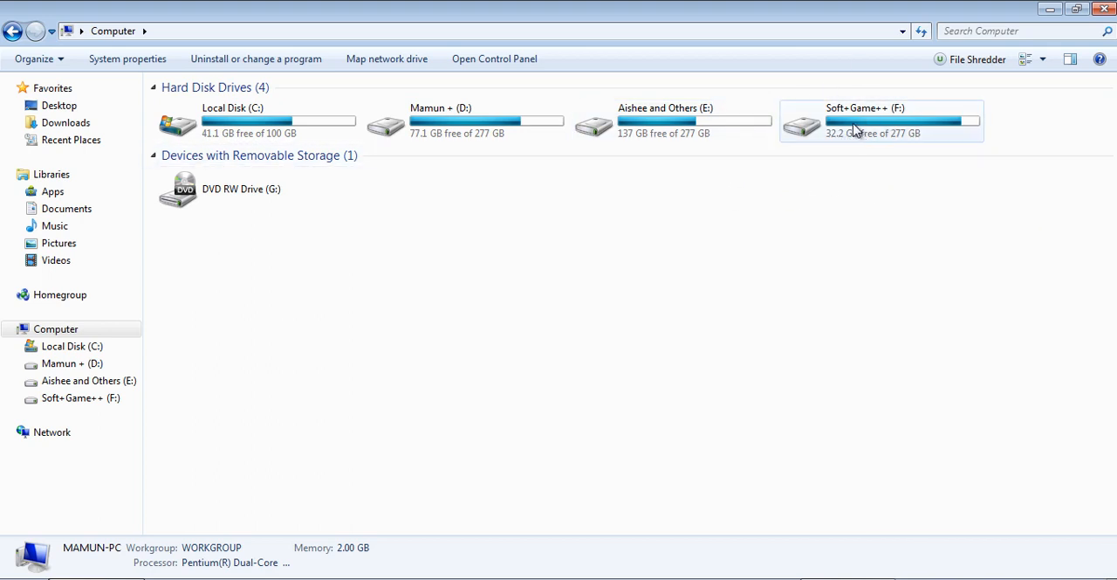
pyautogui.moveTo(854, 133)
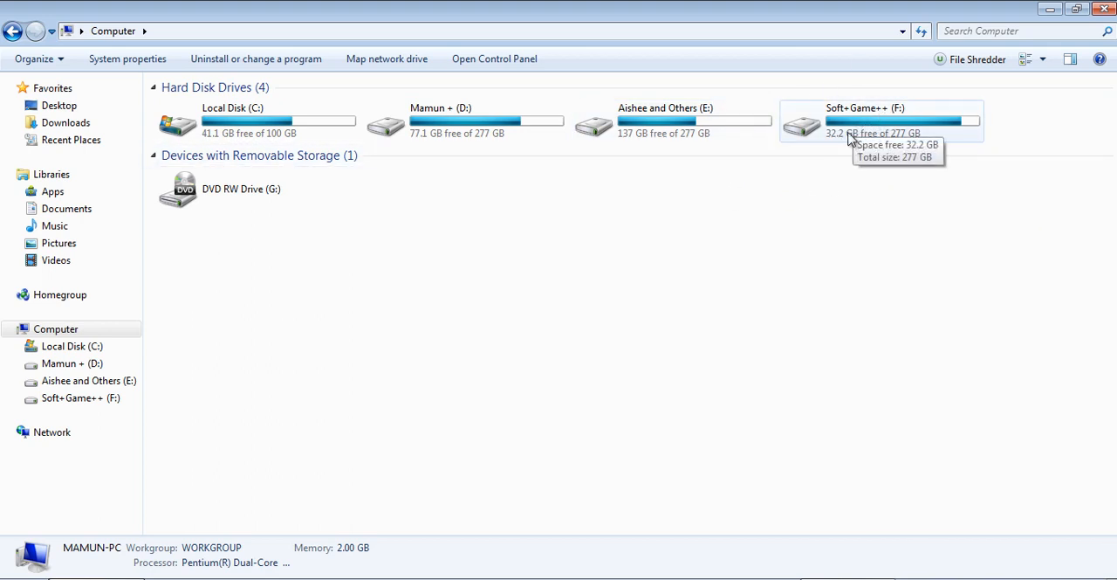
pyautogui.moveTo(860, 133)
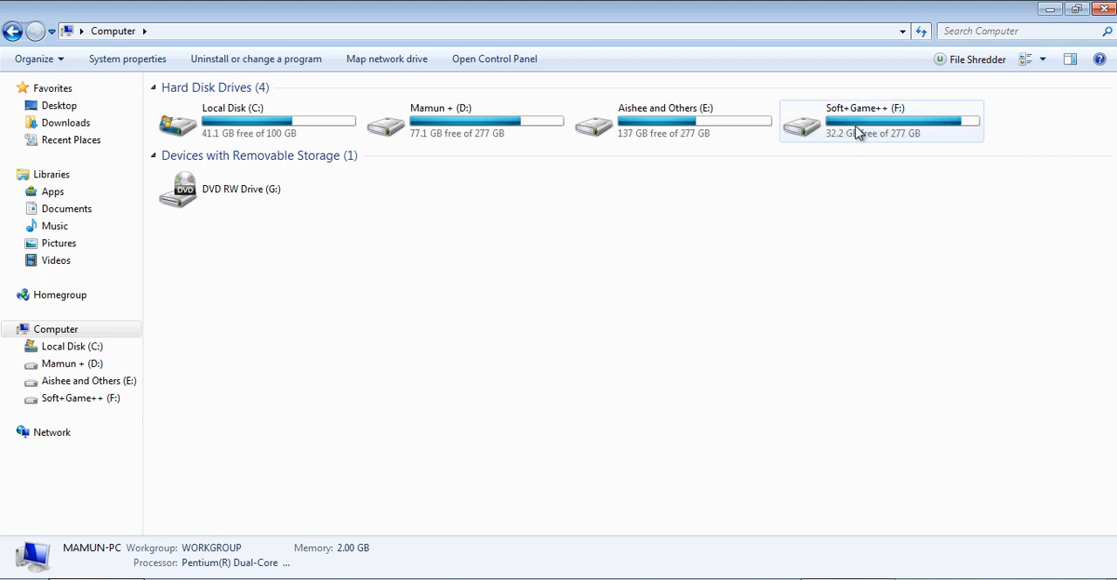
pyautogui.moveTo(923, 113)
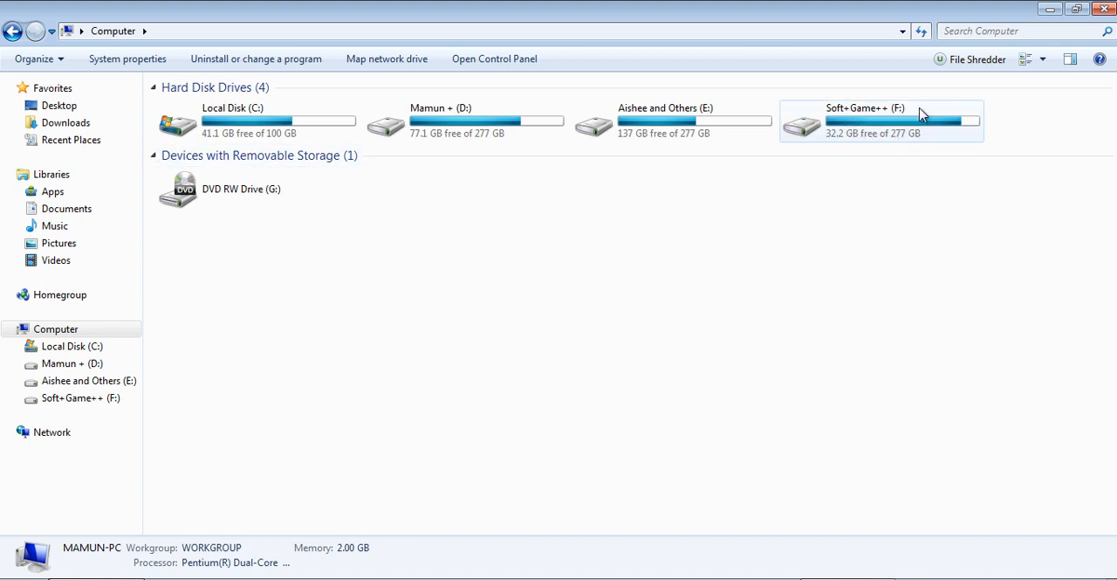
pyautogui.moveTo(904, 147)
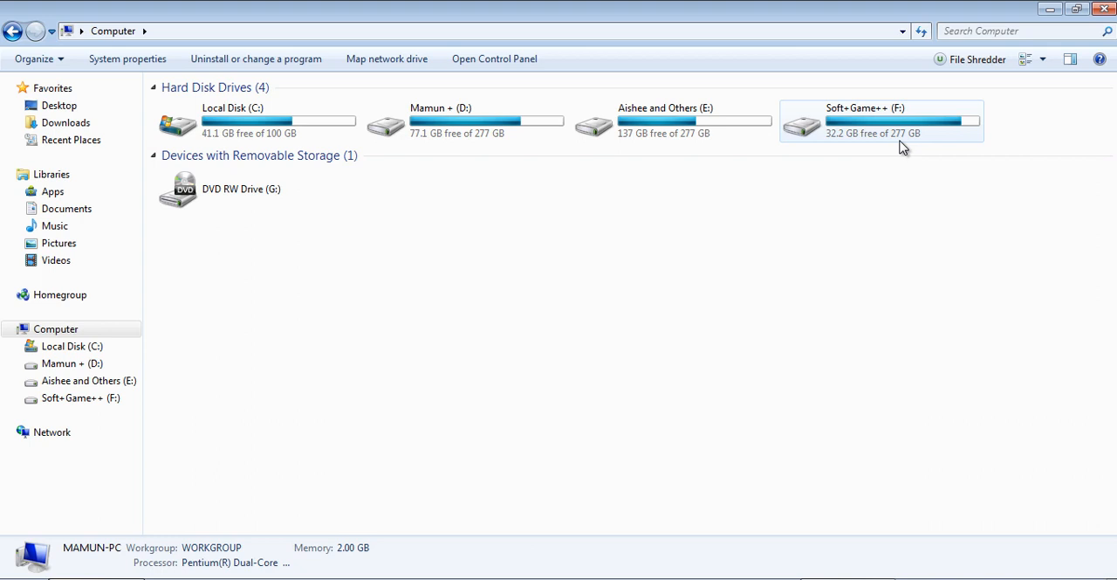
pyautogui.moveTo(614, 370)
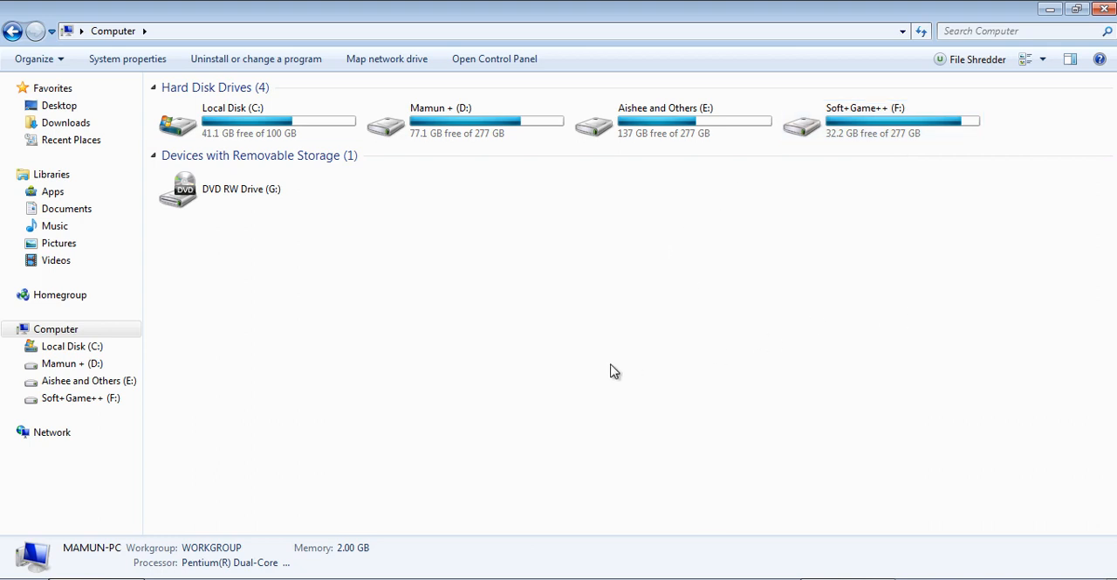
pyautogui.moveTo(566, 302)
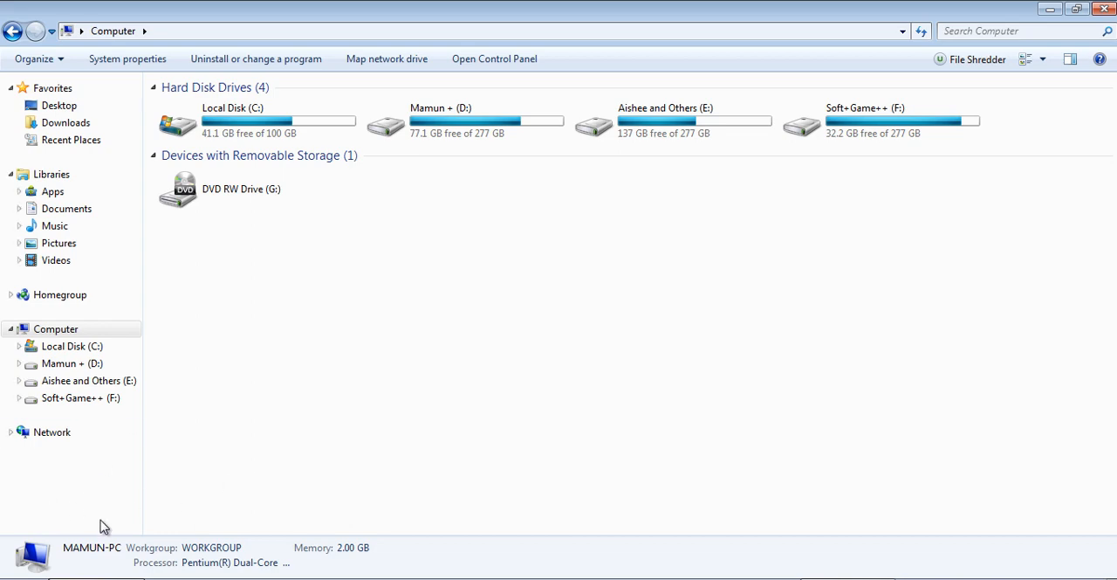
# - Search the Start Menu for 'disk management'
pyautogui.click(18, 571)
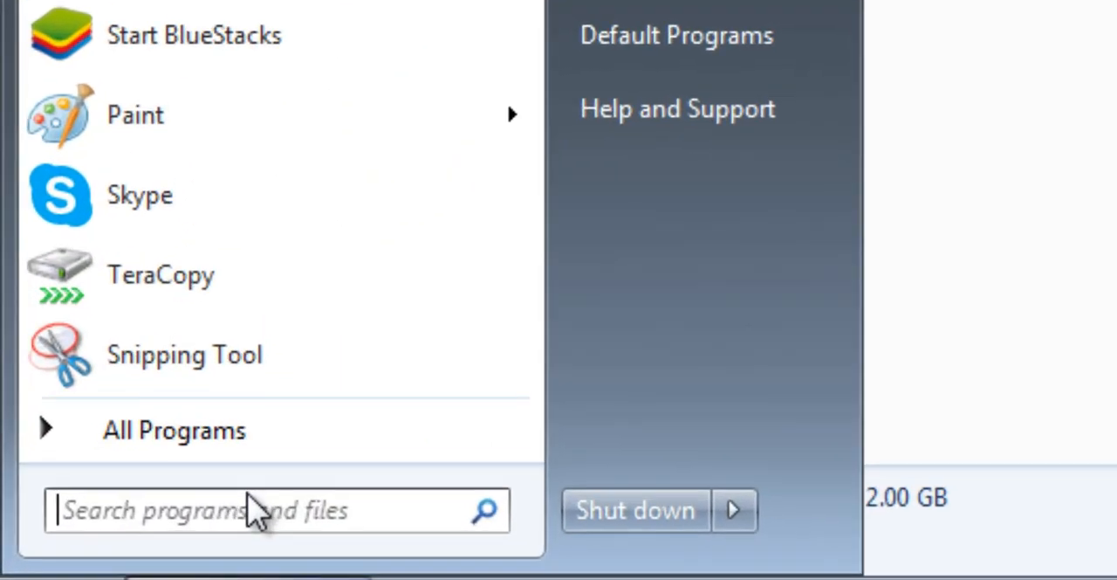
pyautogui.click(173, 430)
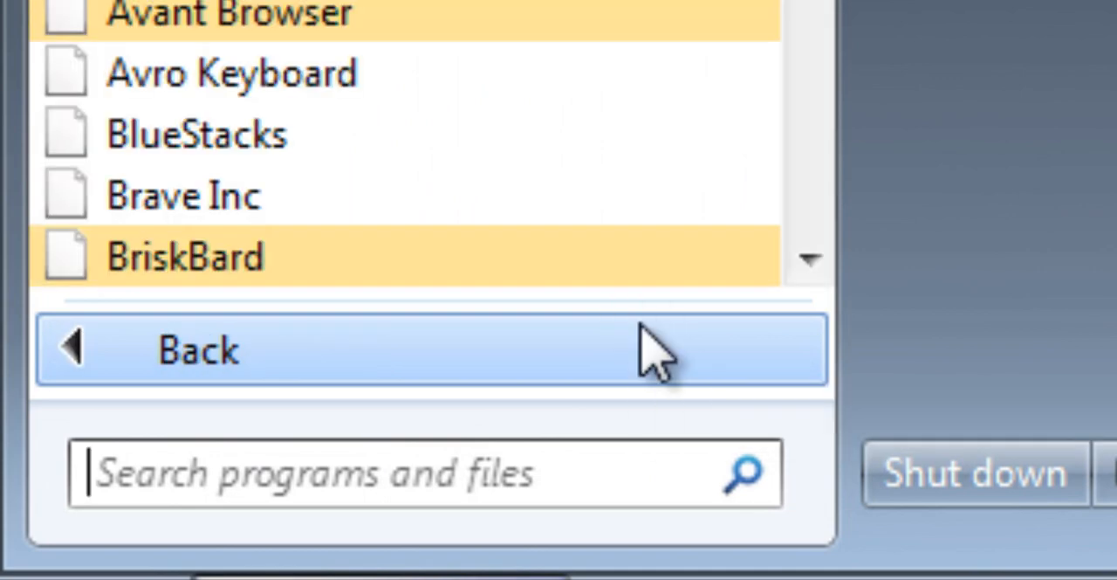
pyautogui.write('disk ma')
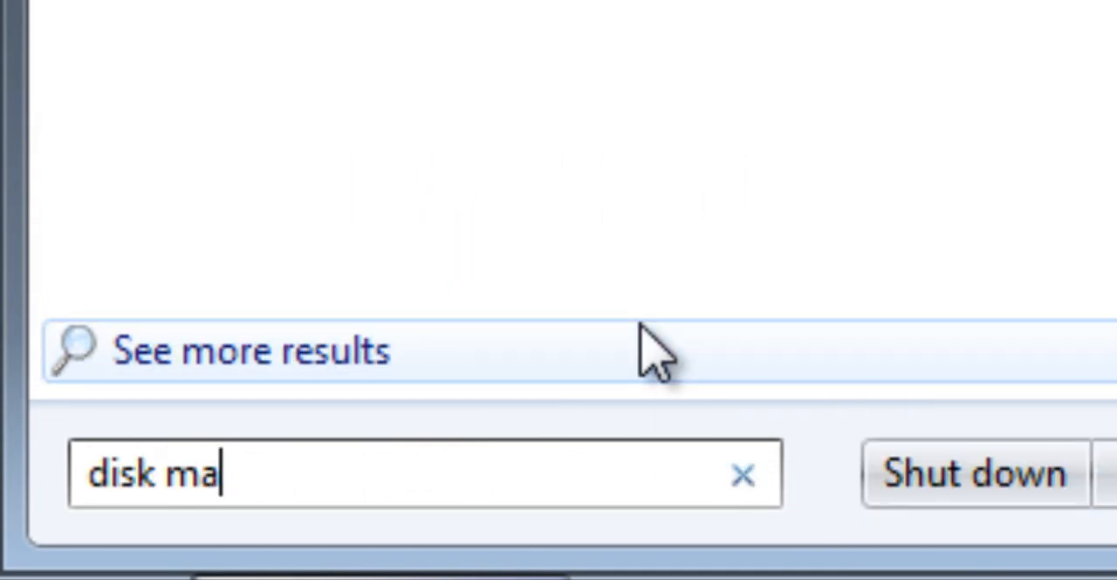
pyautogui.write('nagement')
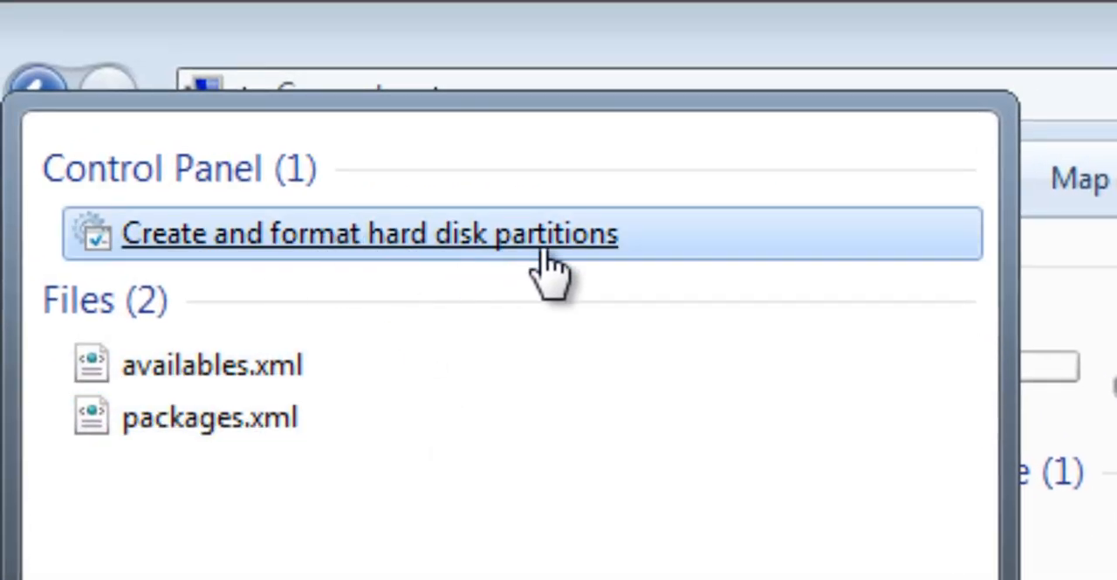
pyautogui.moveTo(681, 262)
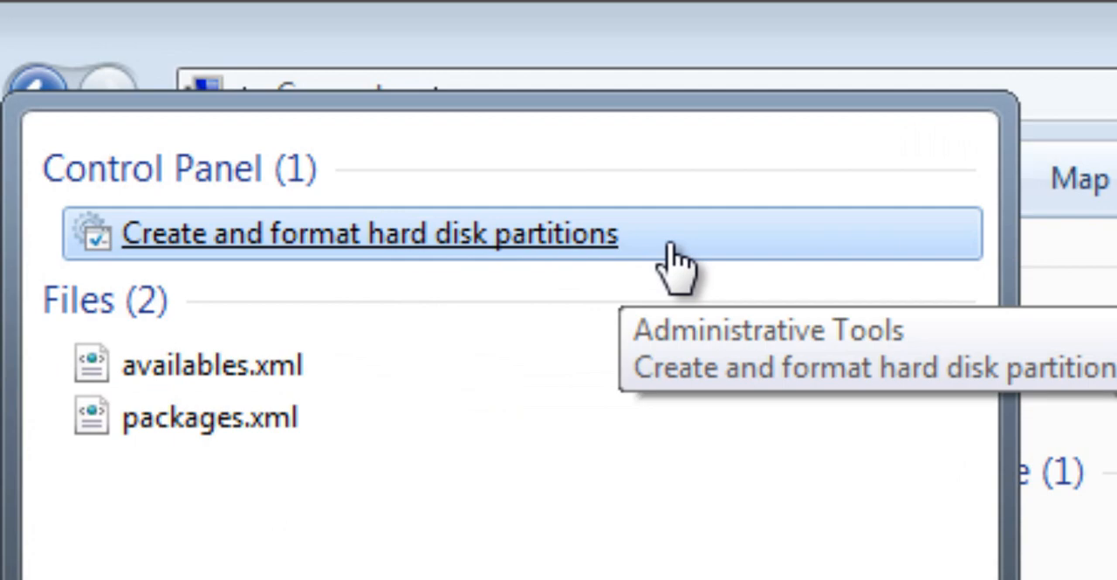
pyautogui.moveTo(624, 262)
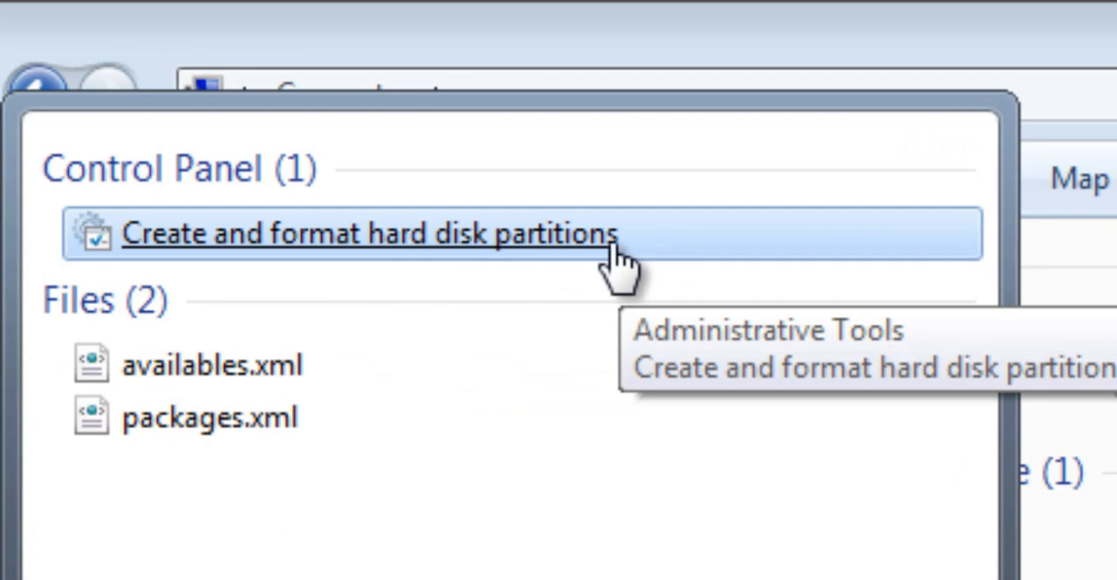
# - Launch 'Create and format hard disk partitions' and maximize the Disk Management window
pyautogui.click(368, 234)
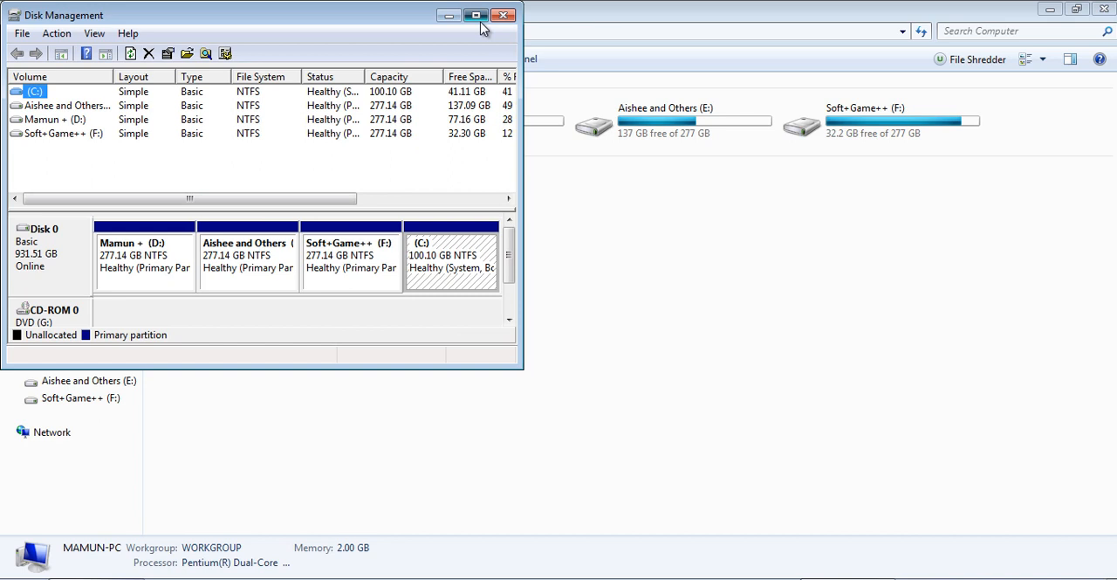
pyautogui.click(476, 15)
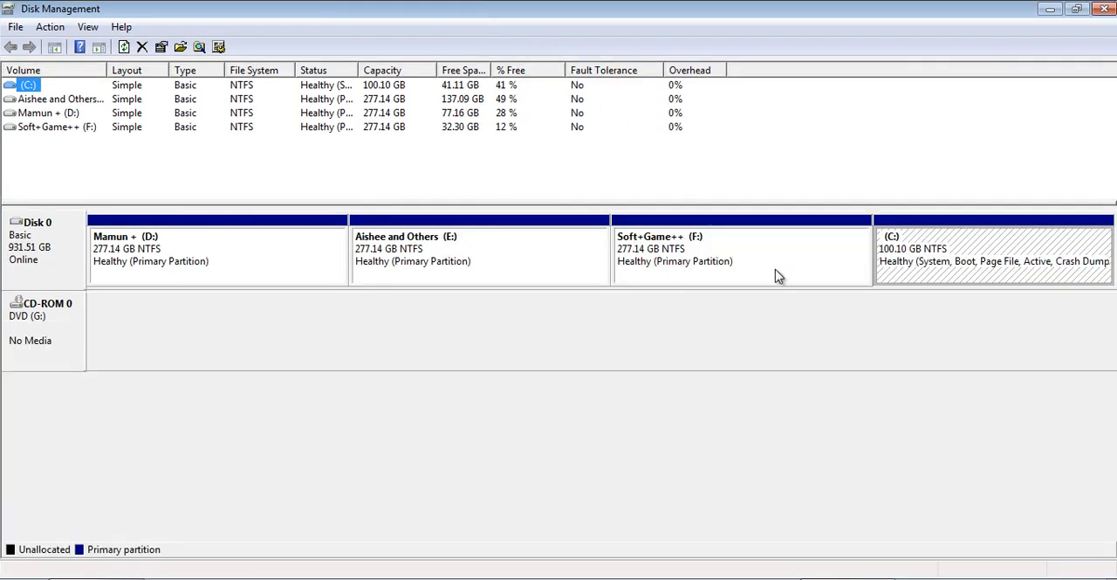
pyautogui.moveTo(635, 266)
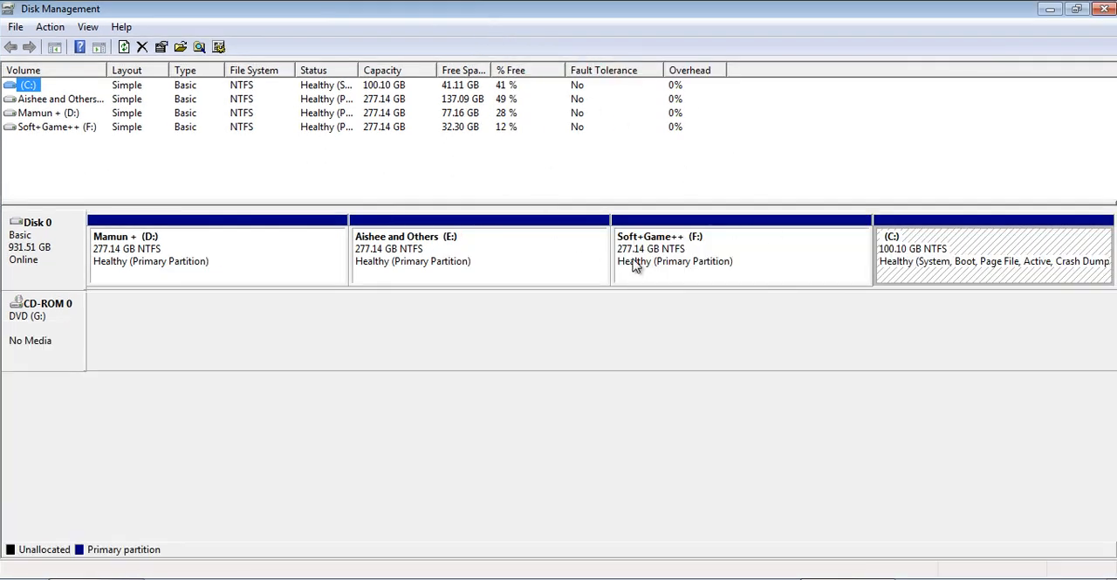
pyautogui.moveTo(608, 393)
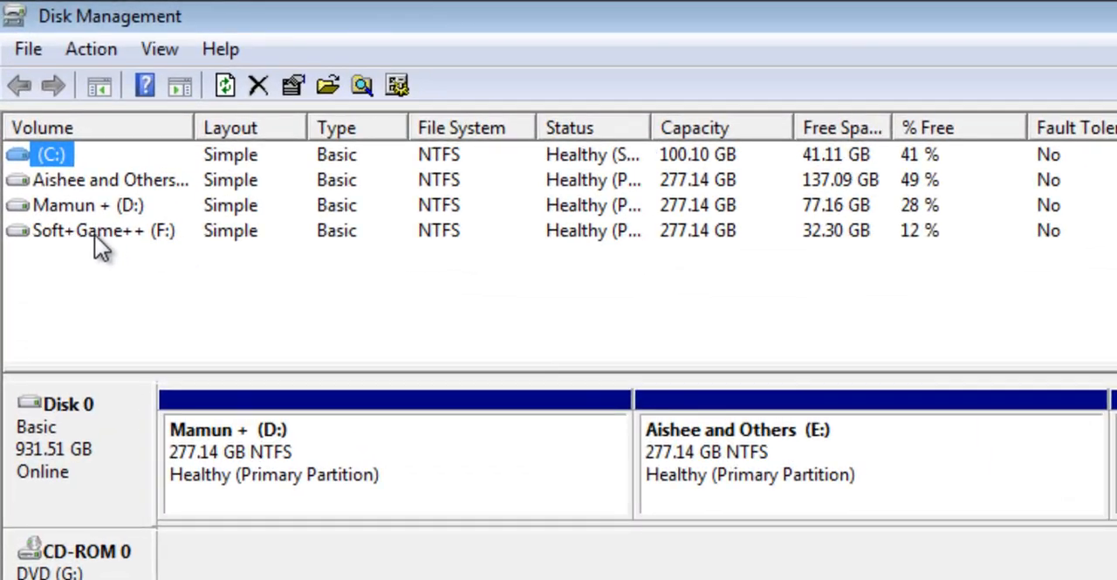
pyautogui.moveTo(98, 264)
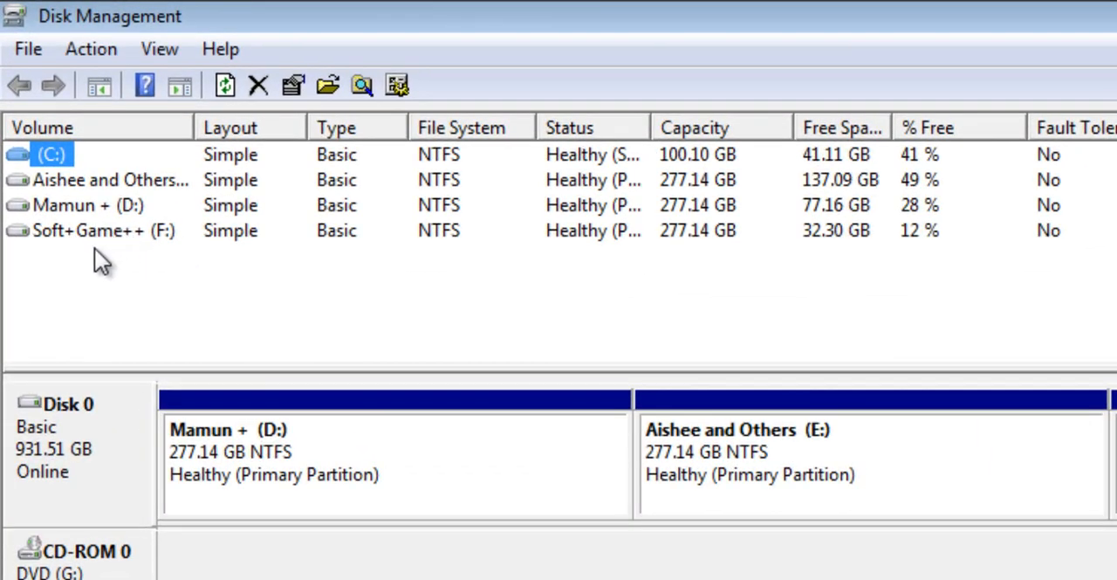
# - Remove drive letter F: from the Soft+Game++ volume and confirm the warning
pyautogui.rightClick(88, 230)
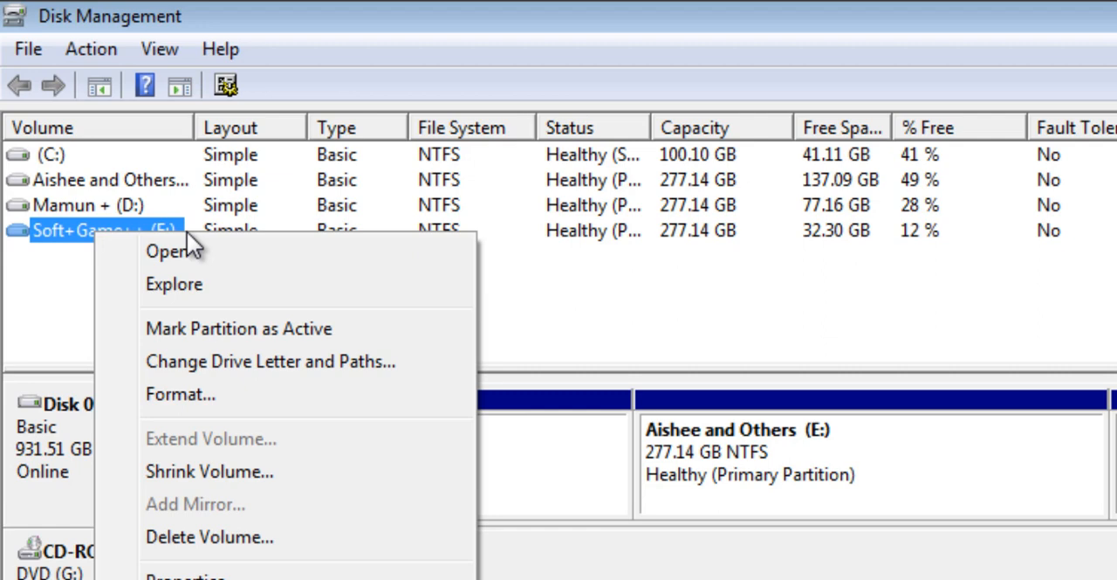
pyautogui.moveTo(257, 360)
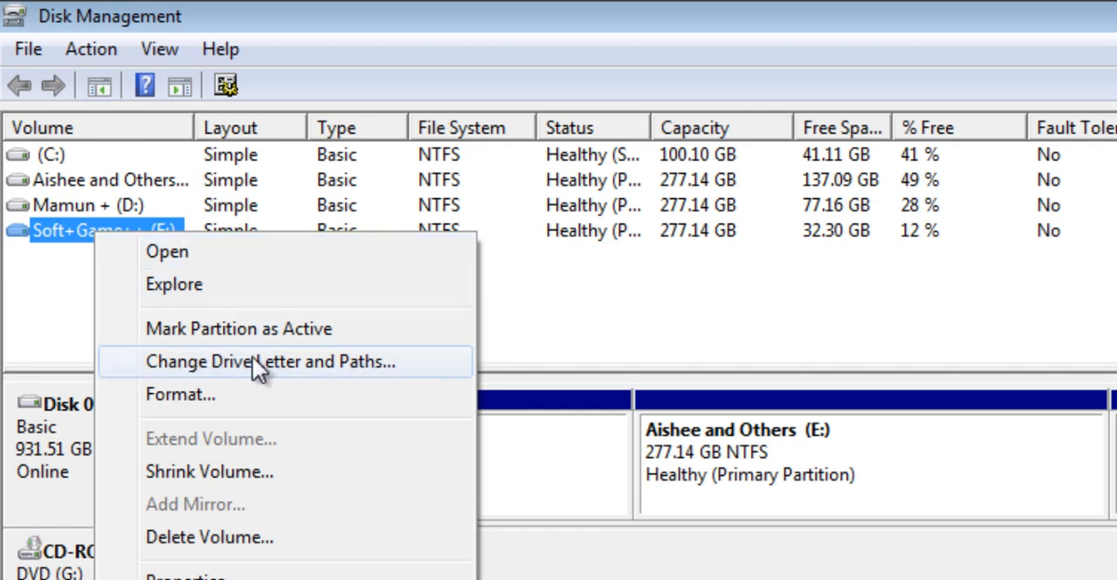
pyautogui.moveTo(339, 380)
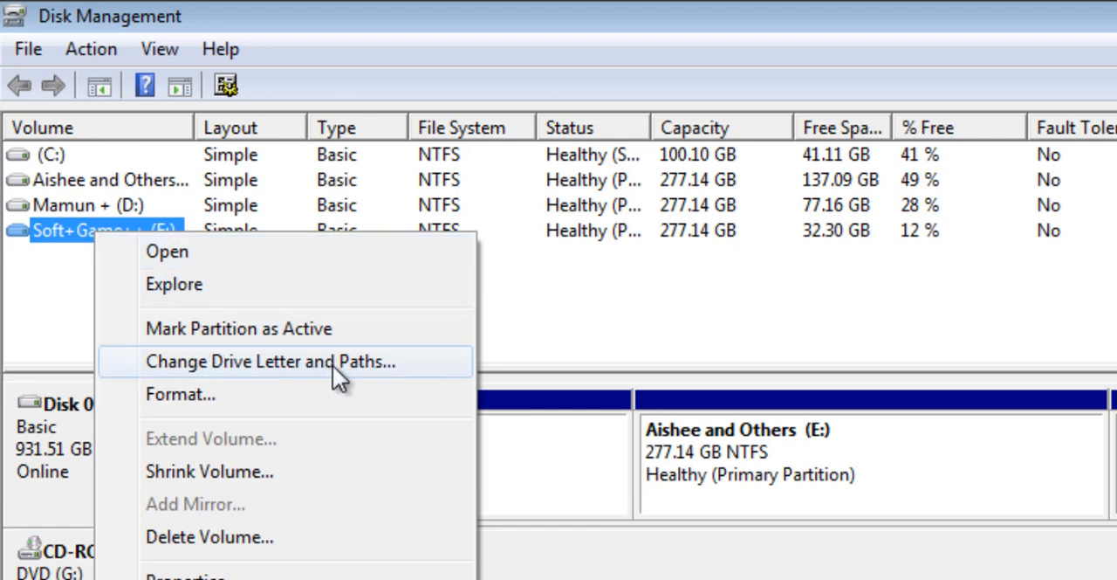
pyautogui.click(267, 361)
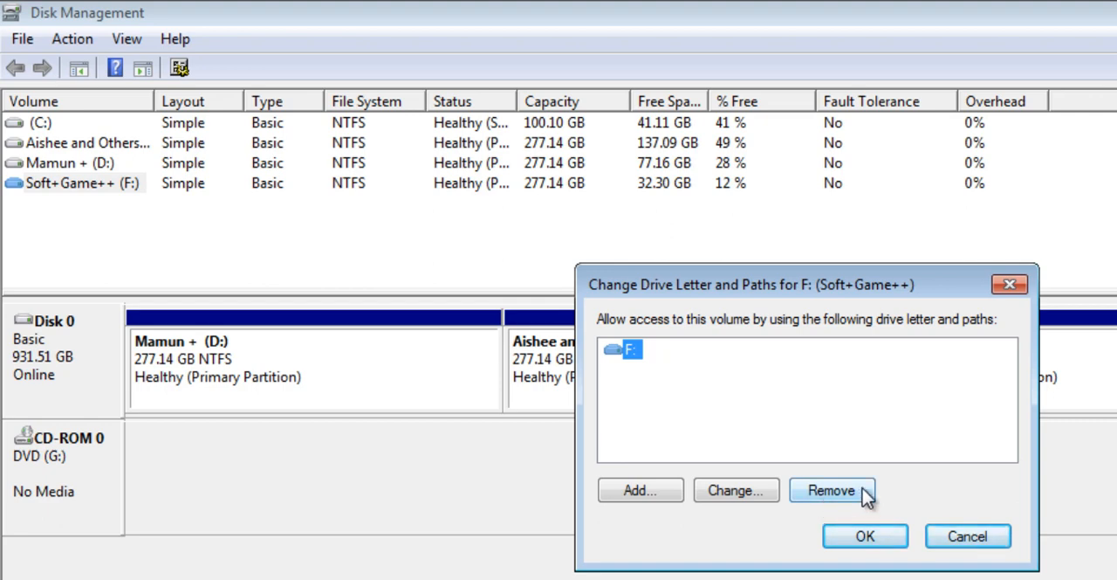
pyautogui.click(832, 490)
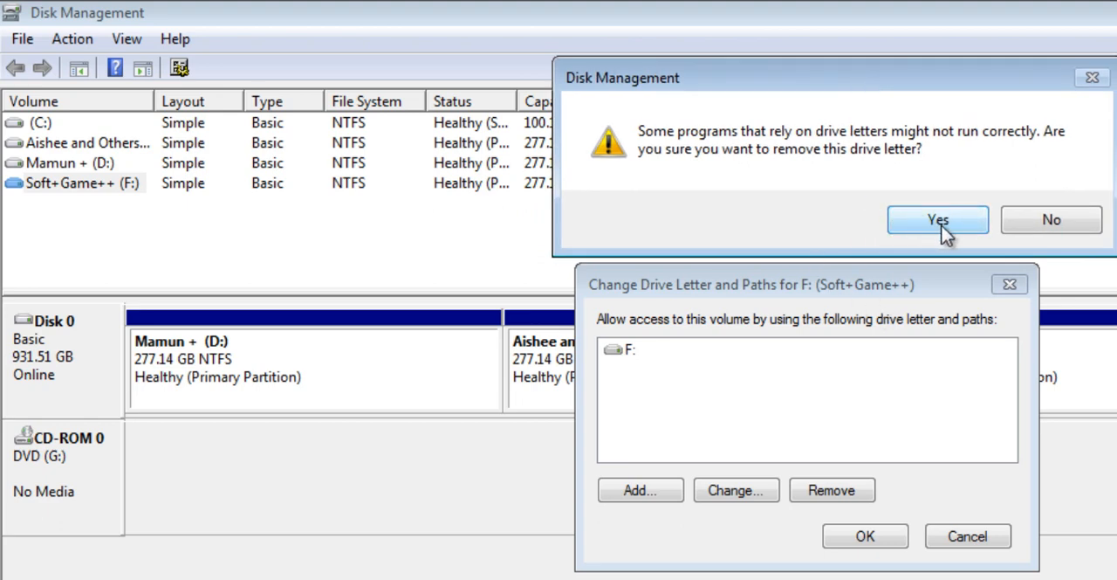
pyautogui.click(938, 219)
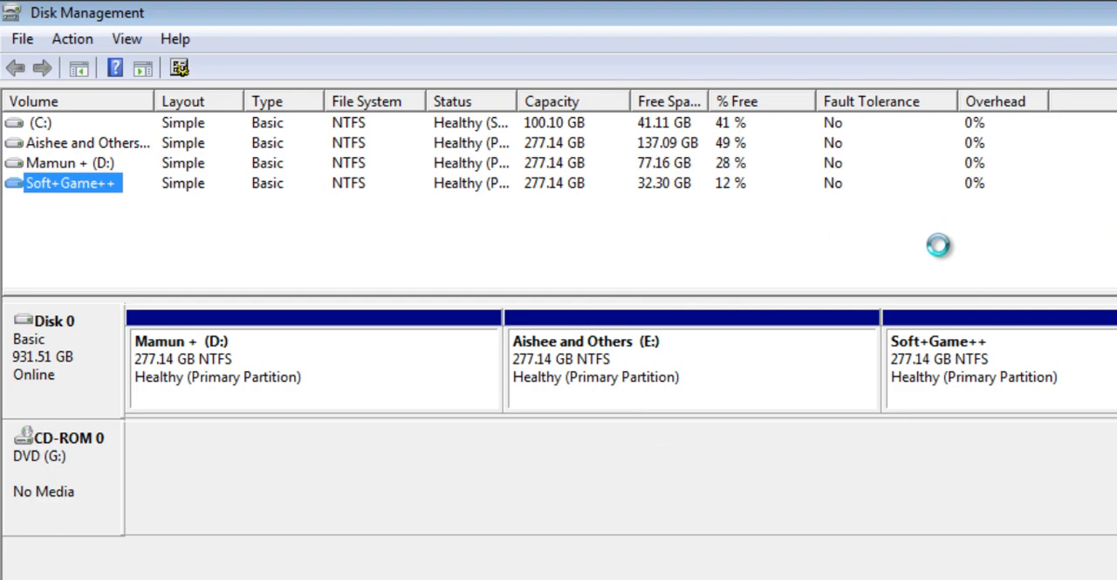
pyautogui.moveTo(911, 190)
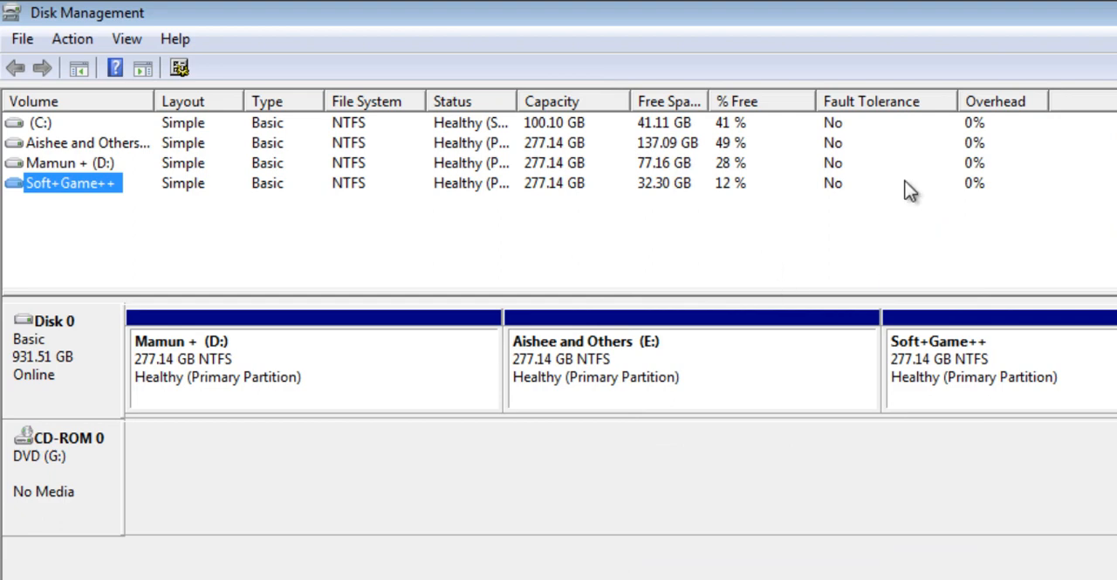
pyautogui.moveTo(582, 358)
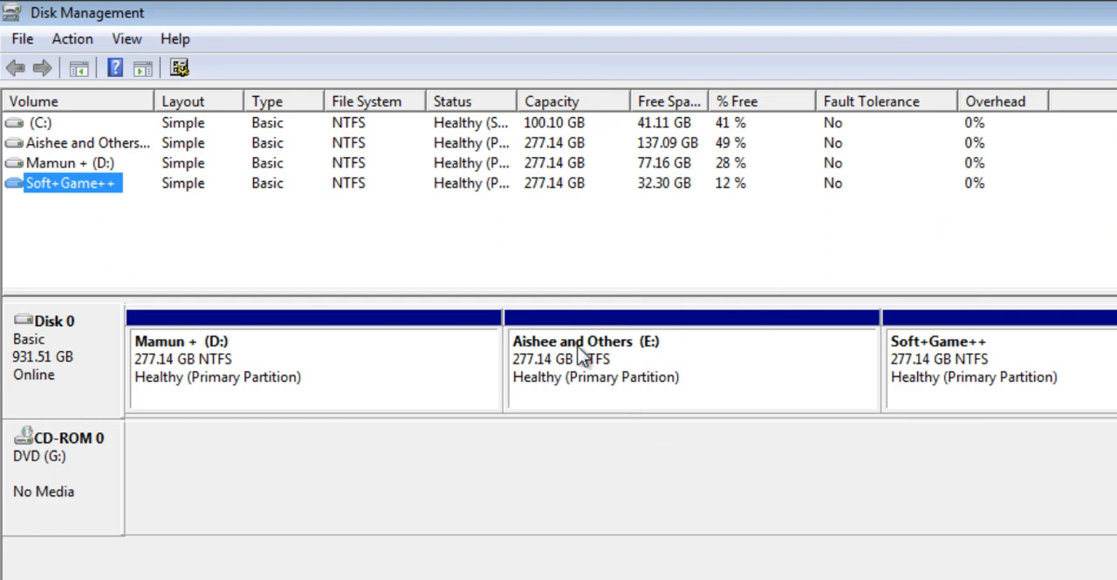
# - Try opening drive f from Computer's address bar and dismiss the drive-not-found error
pyautogui.click(1077, 9)
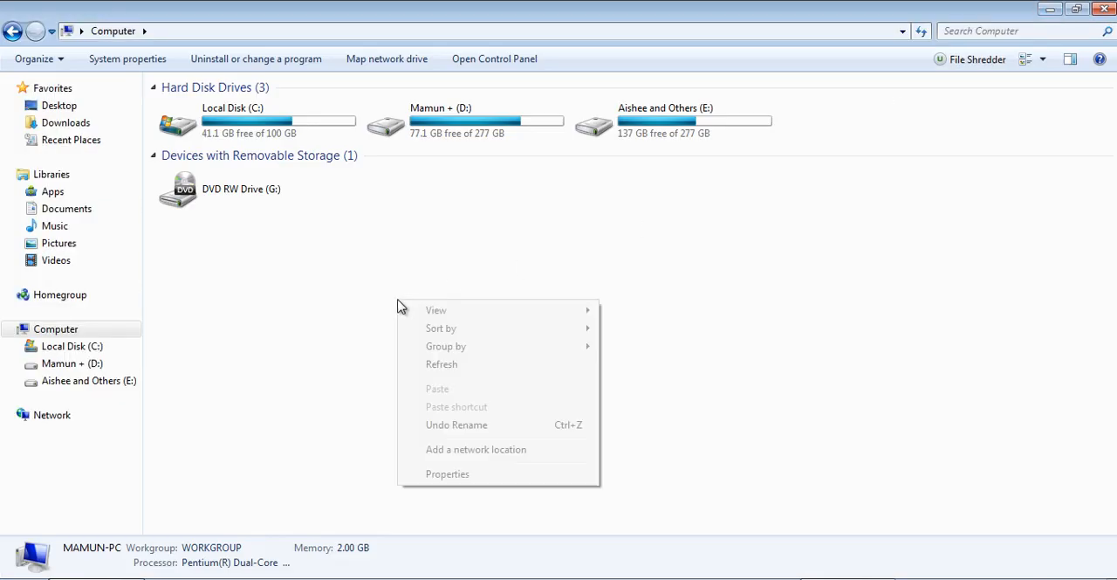
pyautogui.click(851, 316)
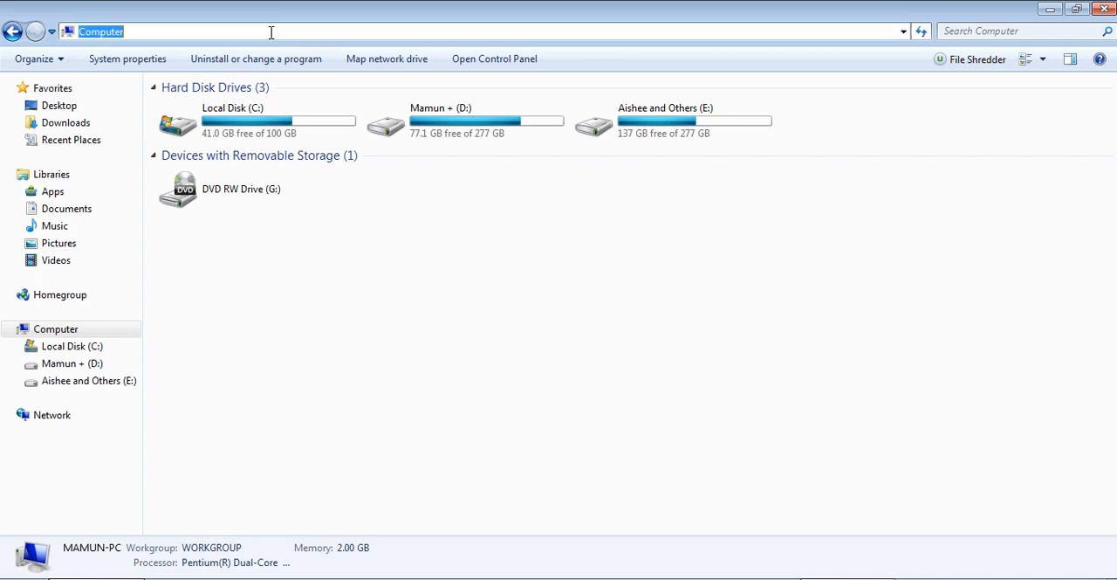
pyautogui.write('f:')
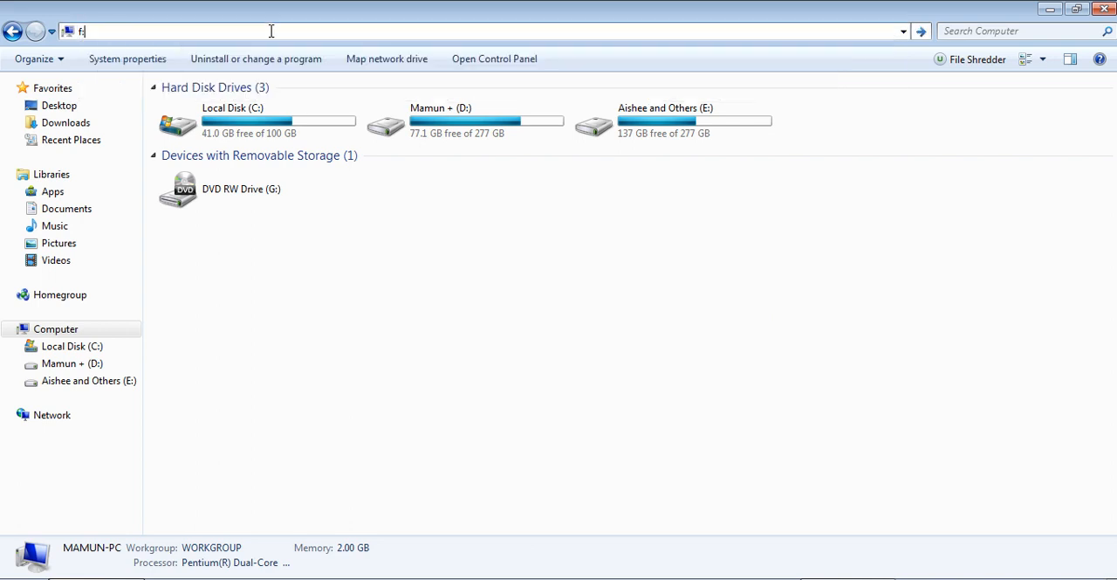
pyautogui.press('Return')
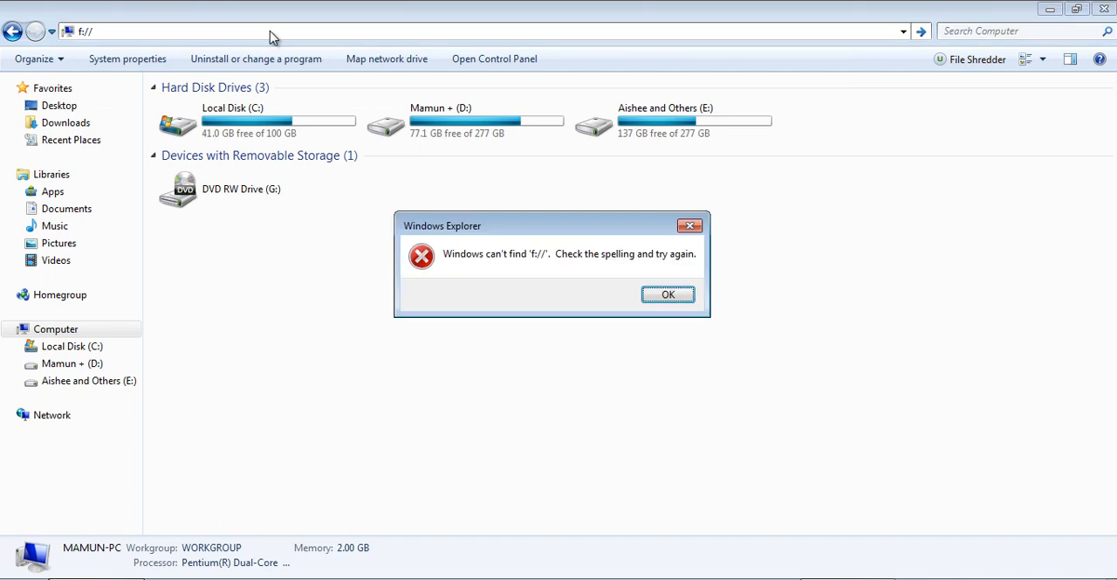
pyautogui.click(668, 295)
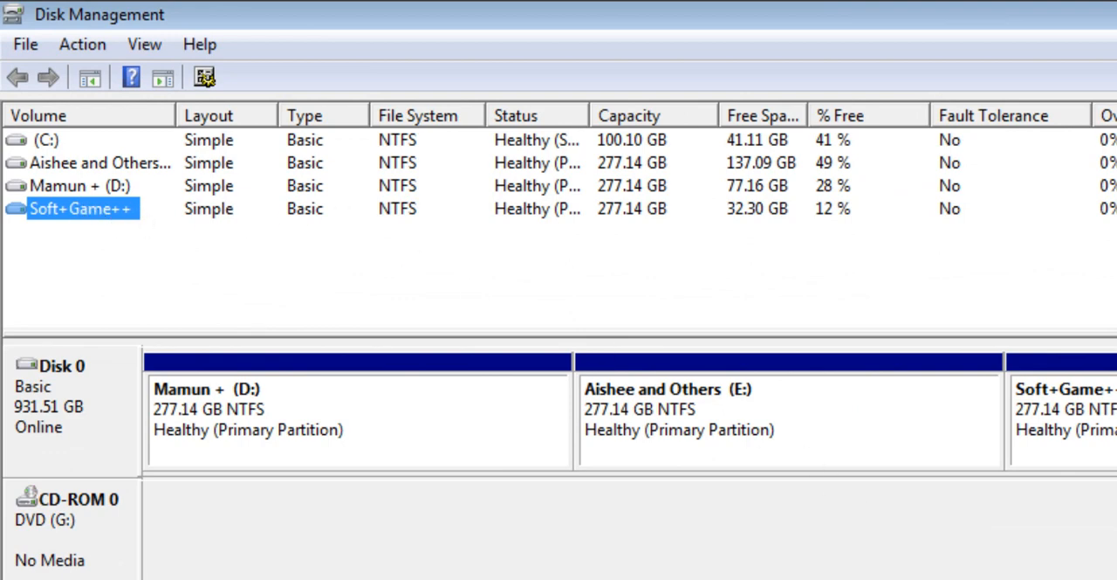
# - Add drive letter F back to the Soft+Game++ volume
pyautogui.rightClick(78, 208)
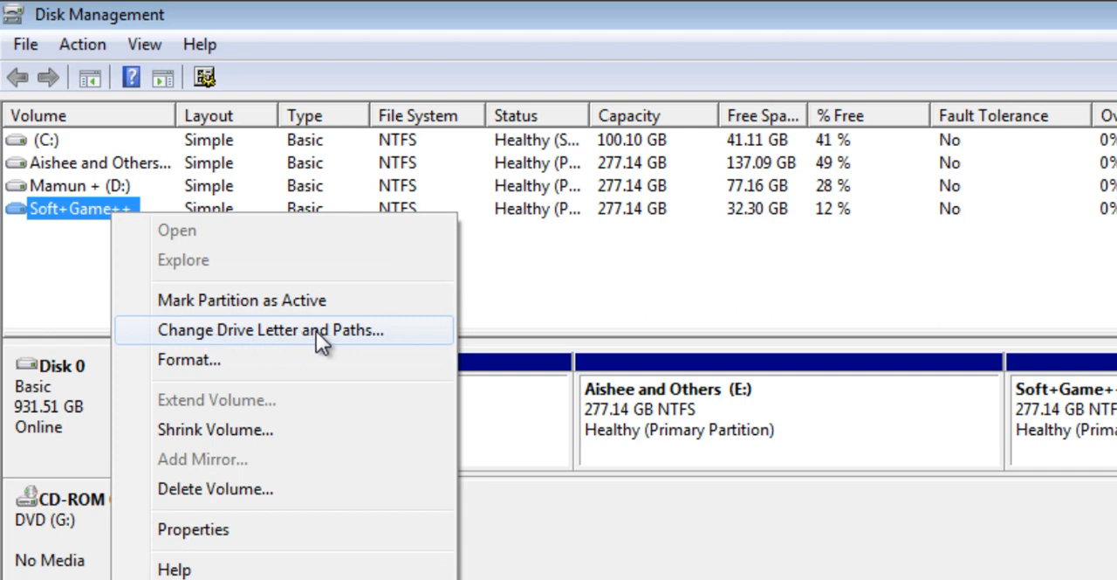
pyautogui.click(271, 329)
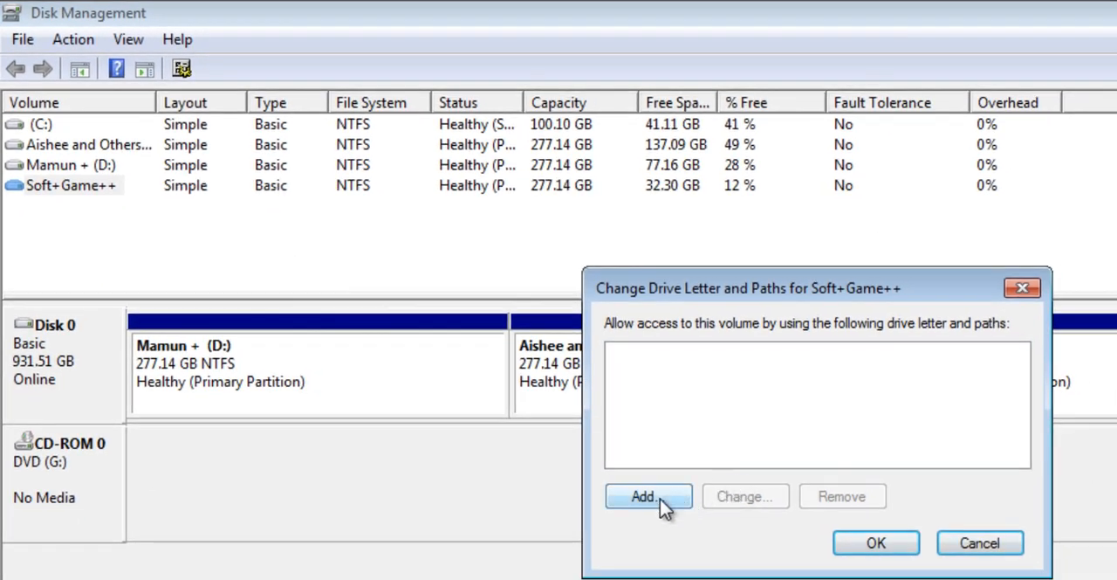
pyautogui.click(648, 496)
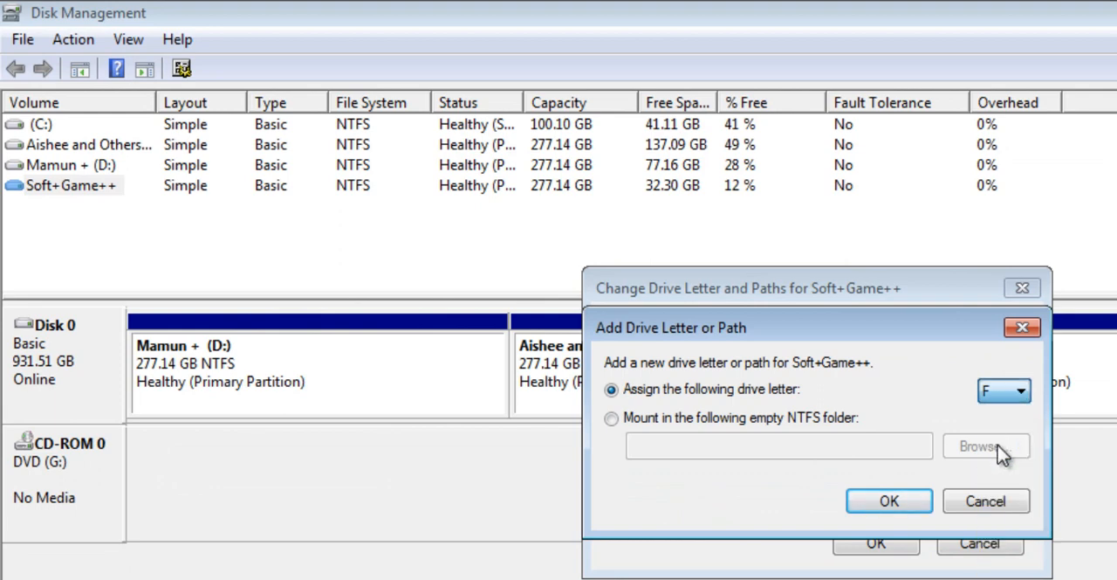
pyautogui.click(889, 500)
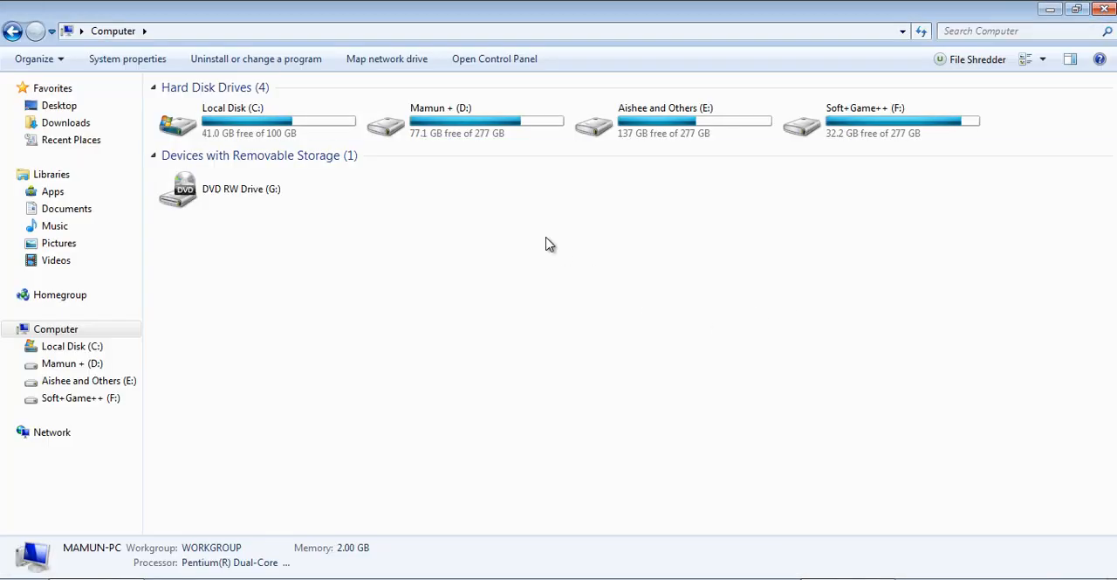
pyautogui.moveTo(560, 40)
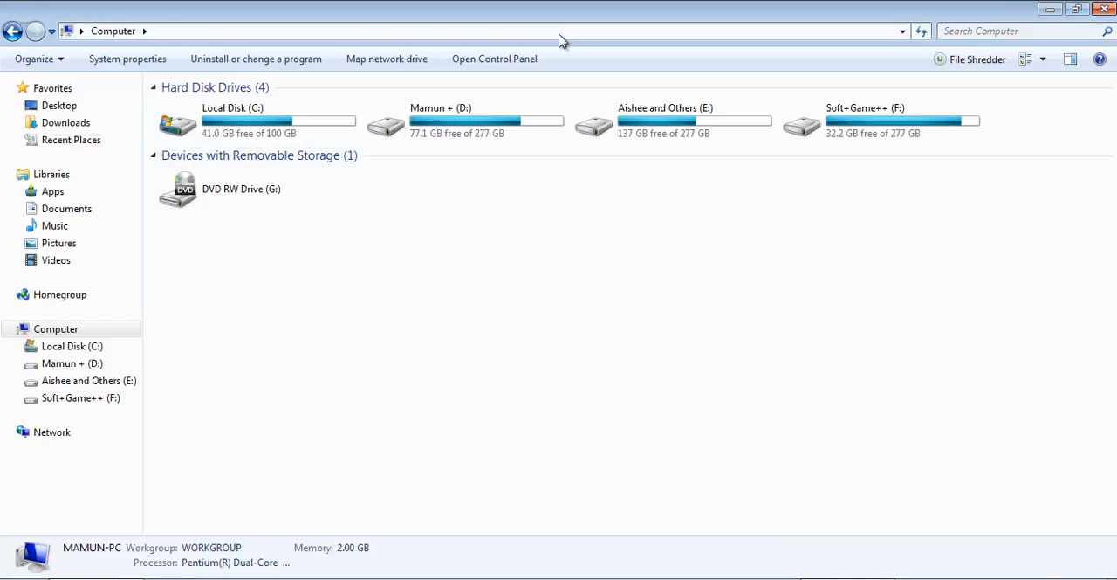
pyautogui.moveTo(664, 349)
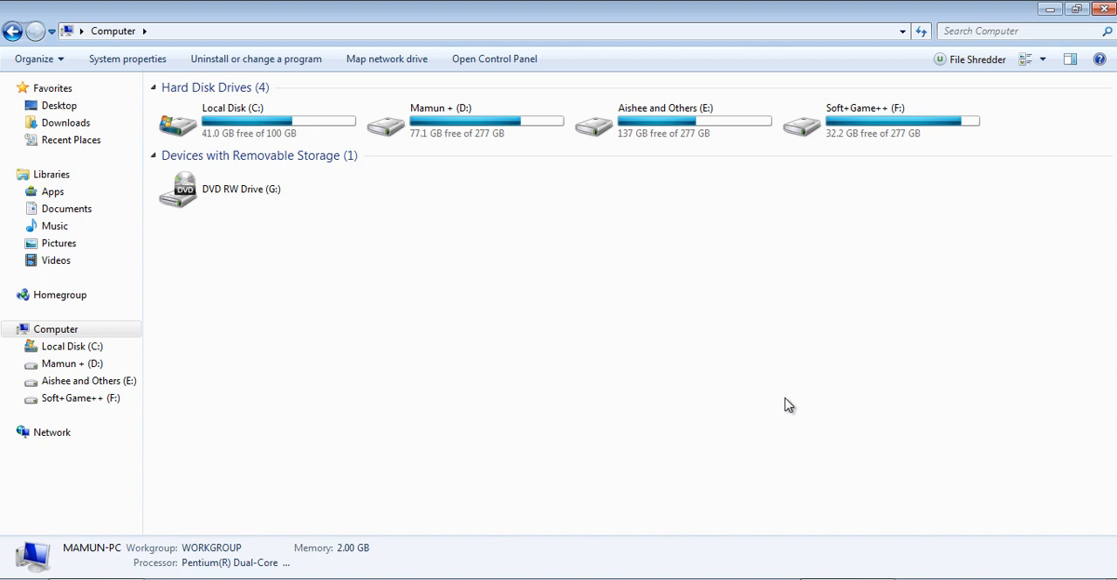
pyautogui.moveTo(816, 325)
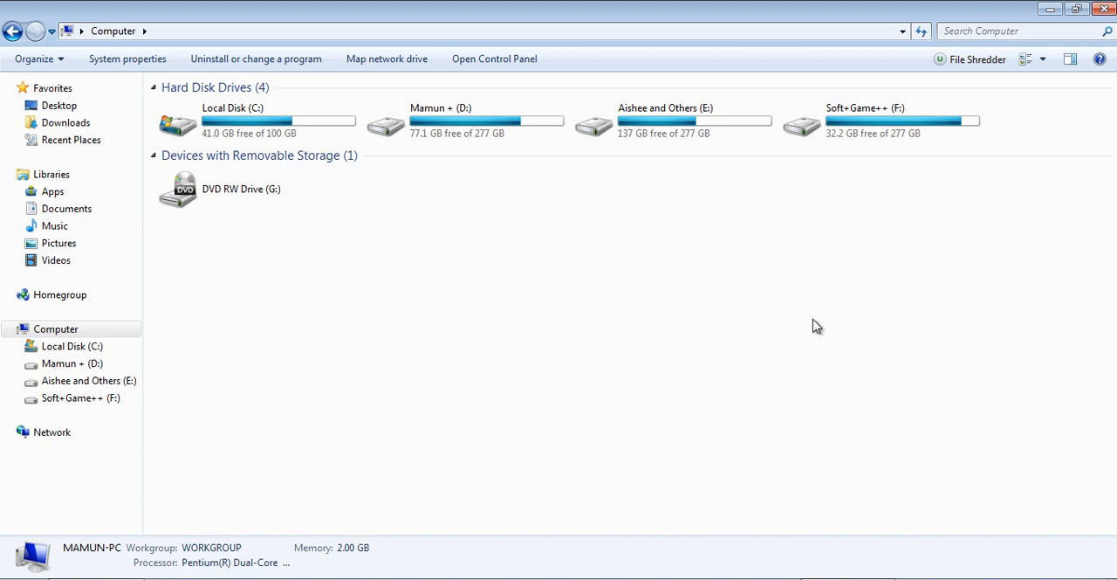
pyautogui.moveTo(916, 187)
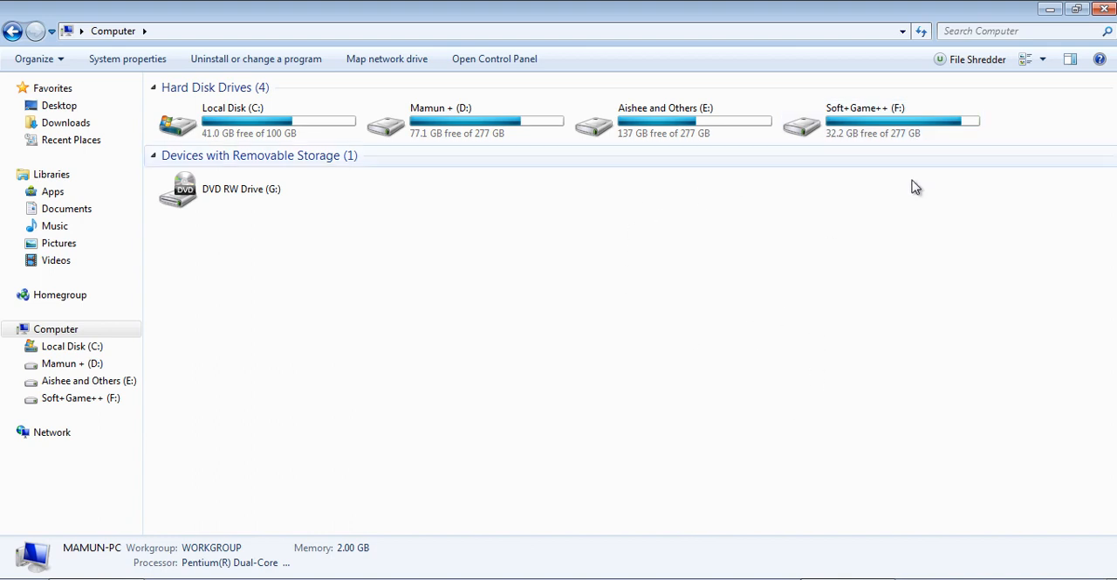
pyautogui.moveTo(159, 238)
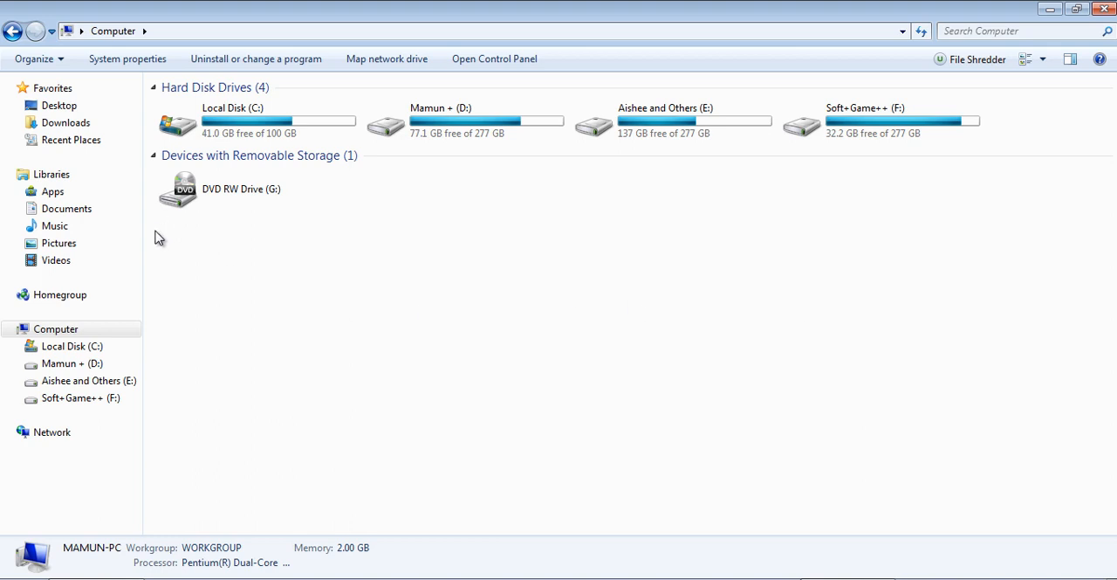
pyautogui.moveTo(147, 271)
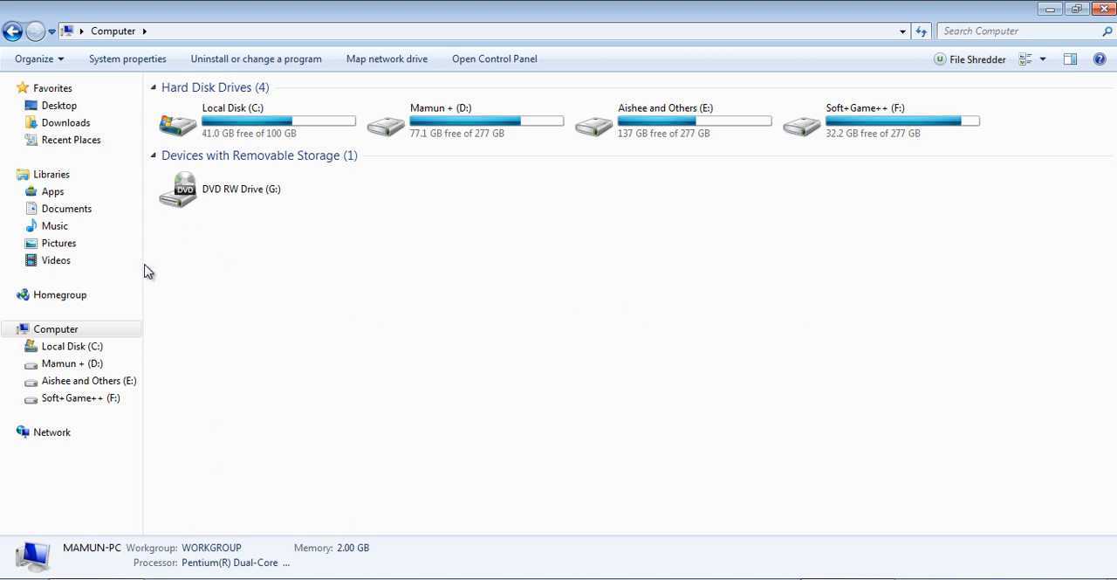
pyautogui.moveTo(142, 265)
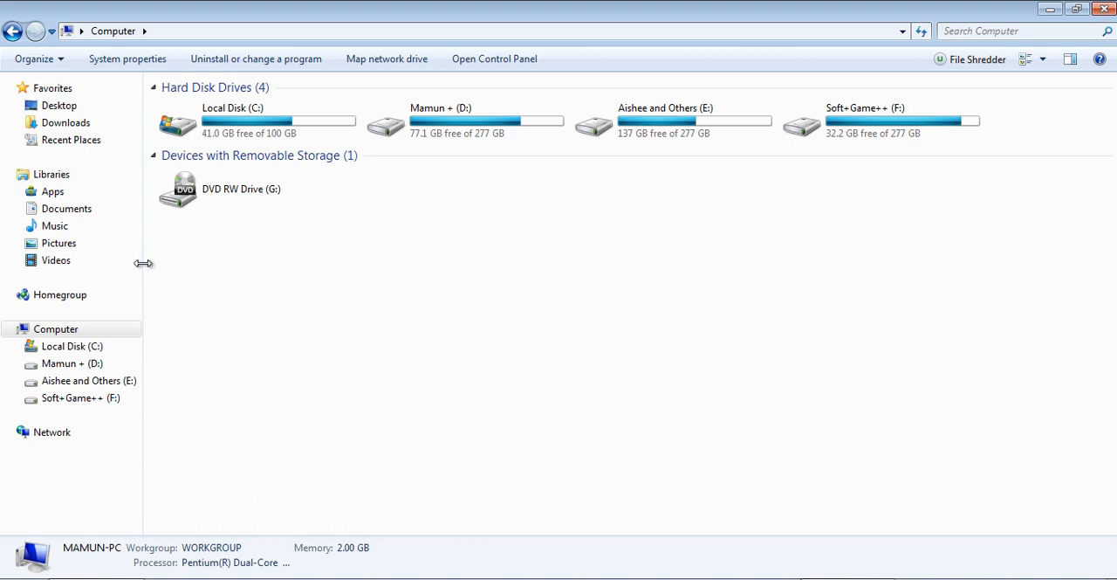
pyautogui.moveTo(728, 378)
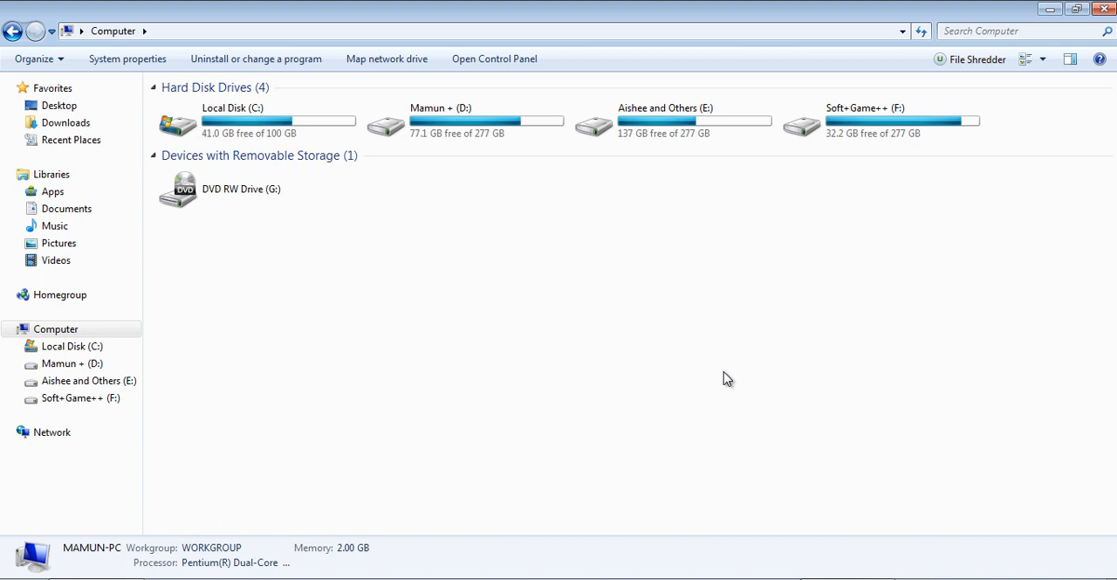
pyautogui.moveTo(526, 400)
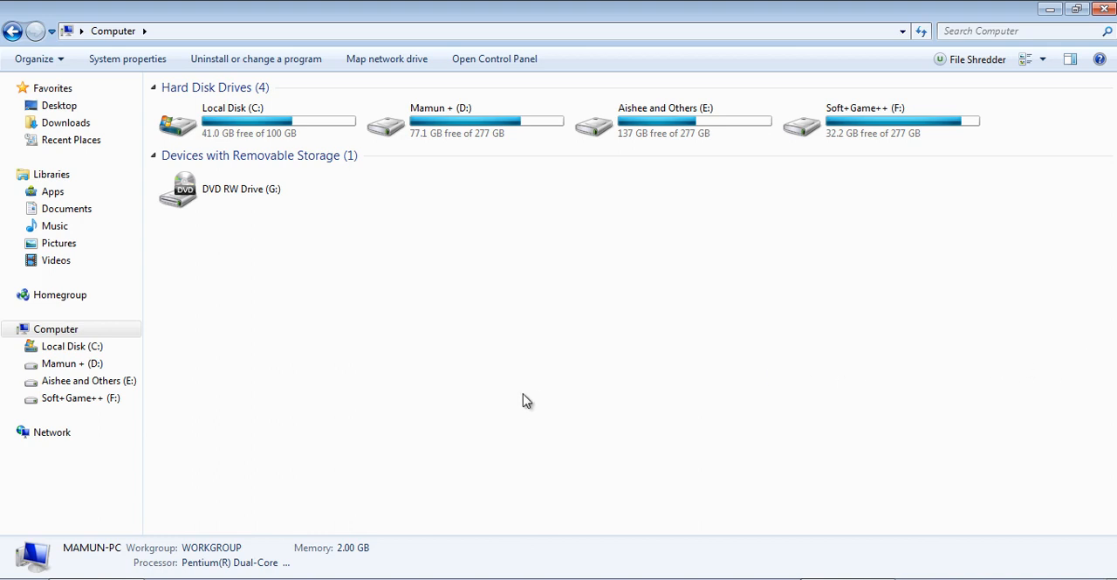
pyautogui.moveTo(241, 405)
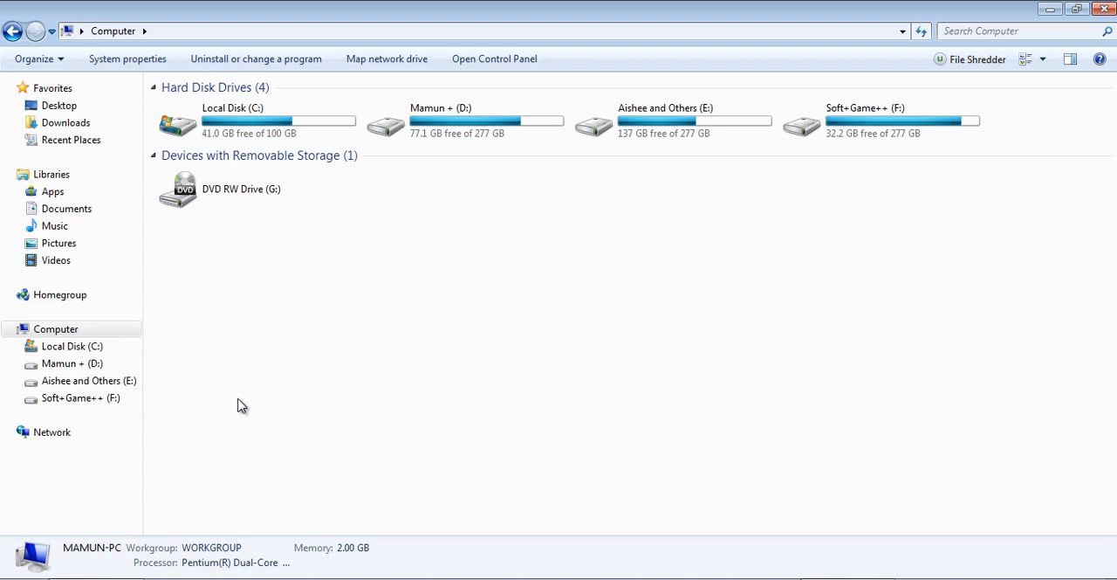